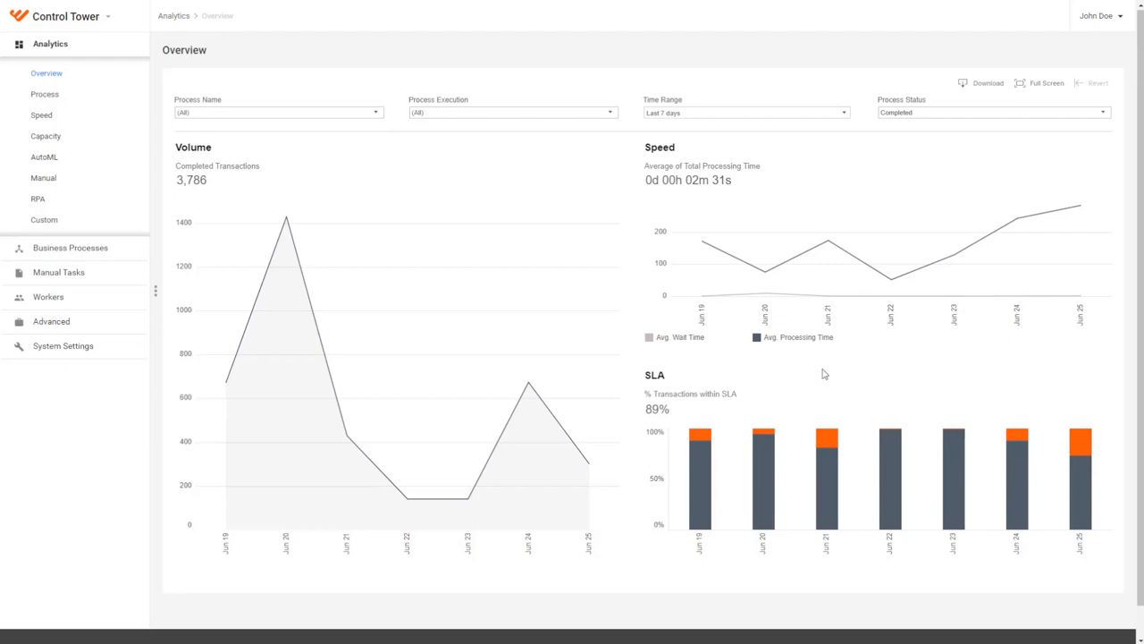
mouse_move(238, 101)
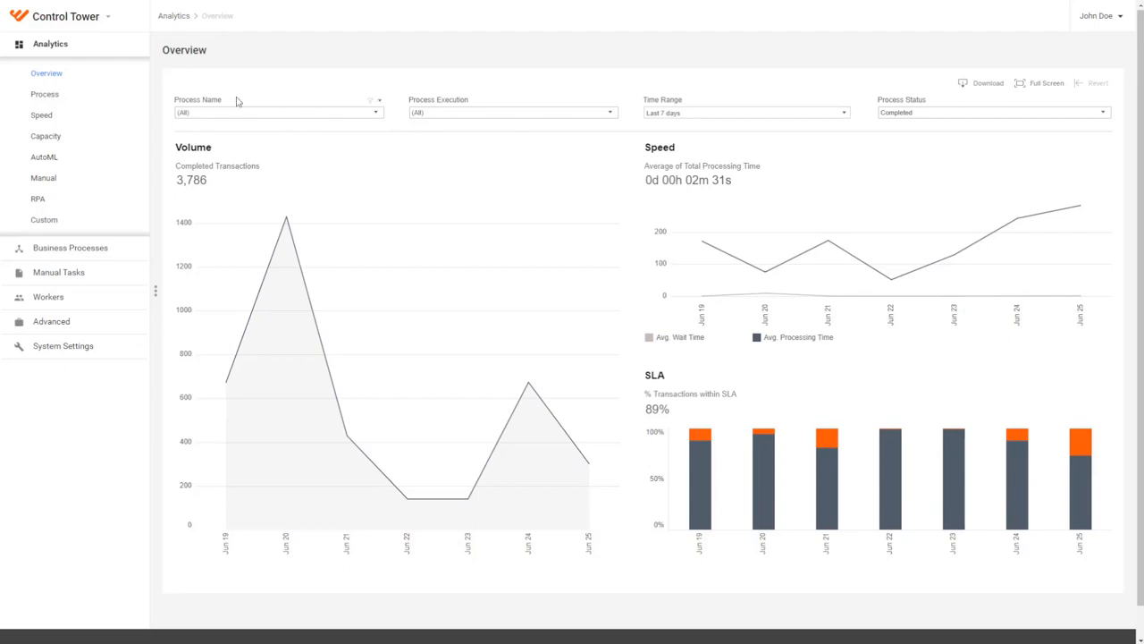
Switch from the Control Tower Analytics overview to the Kibana home page.
left_click(65, 16)
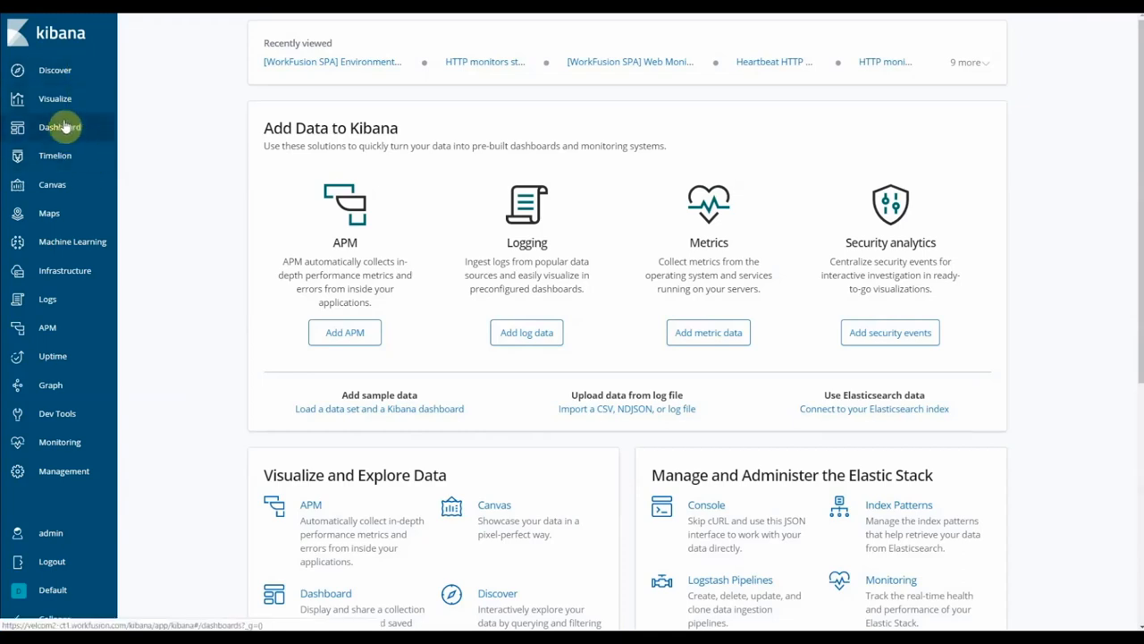
Show the [WorkFusion SPA] Environment status dashboard filtered to monitors that are down.
left_click(59, 127)
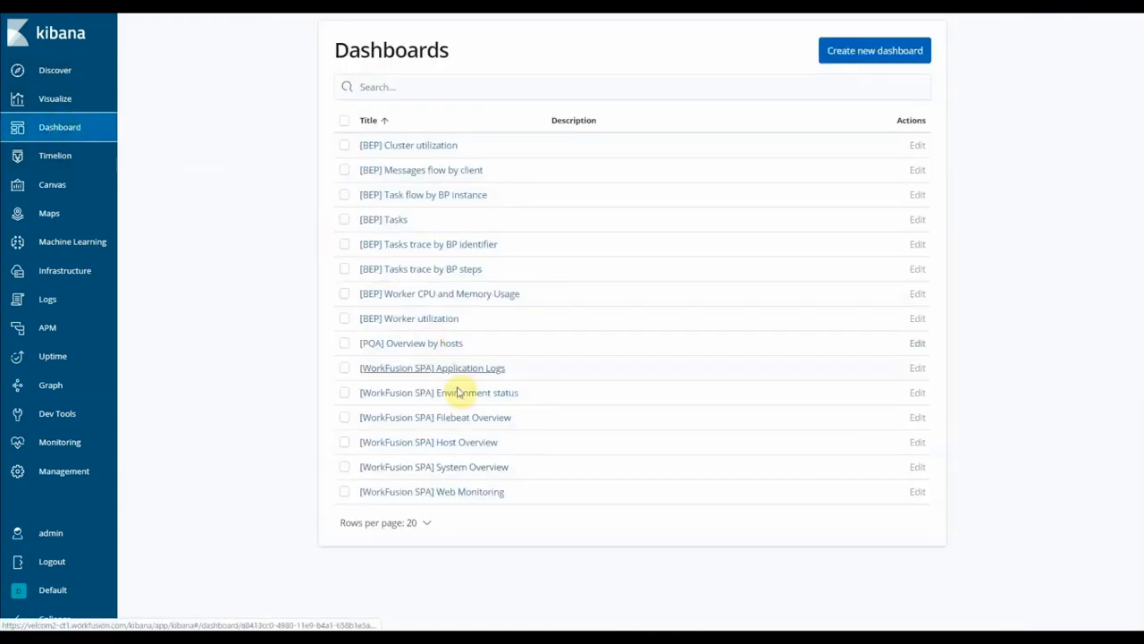
left_click(440, 391)
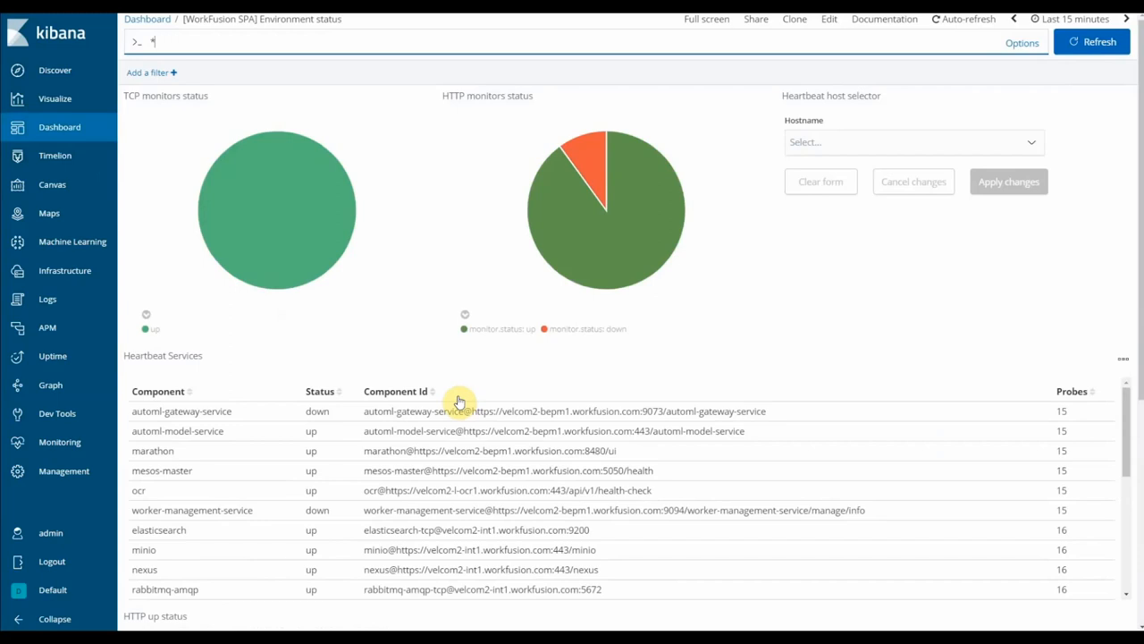
mouse_move(590, 179)
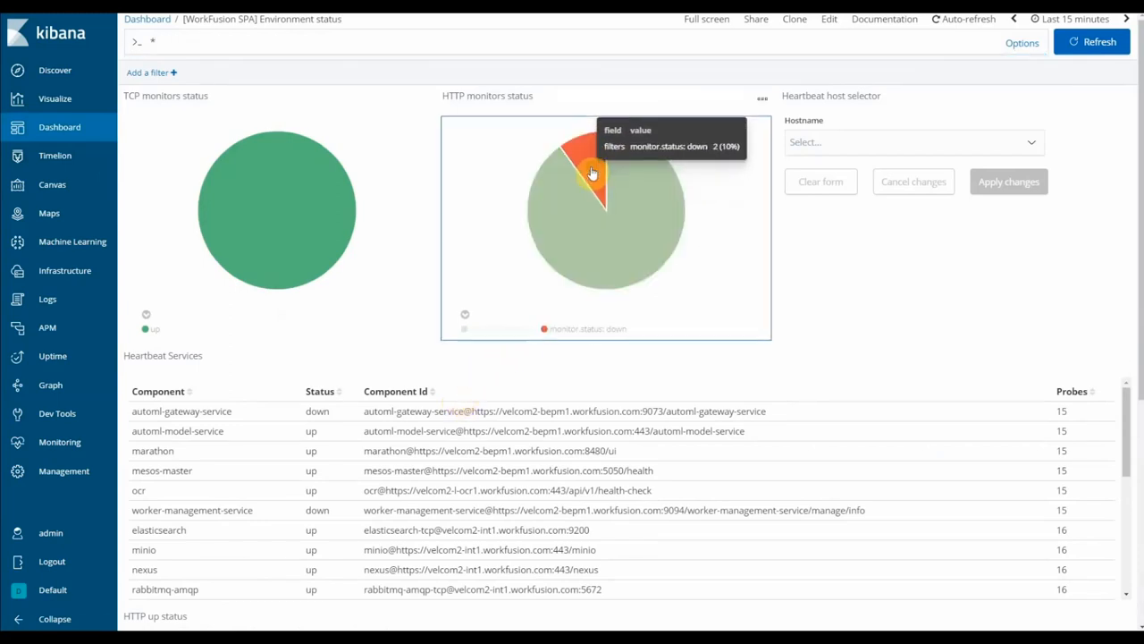
left_click(593, 171)
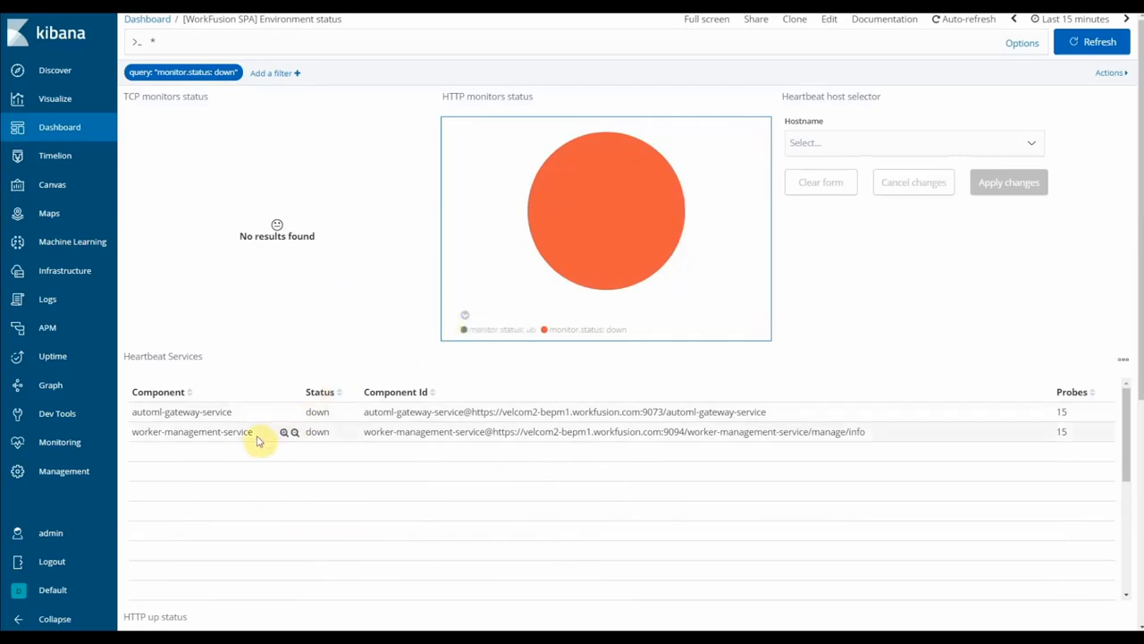
mouse_move(581, 200)
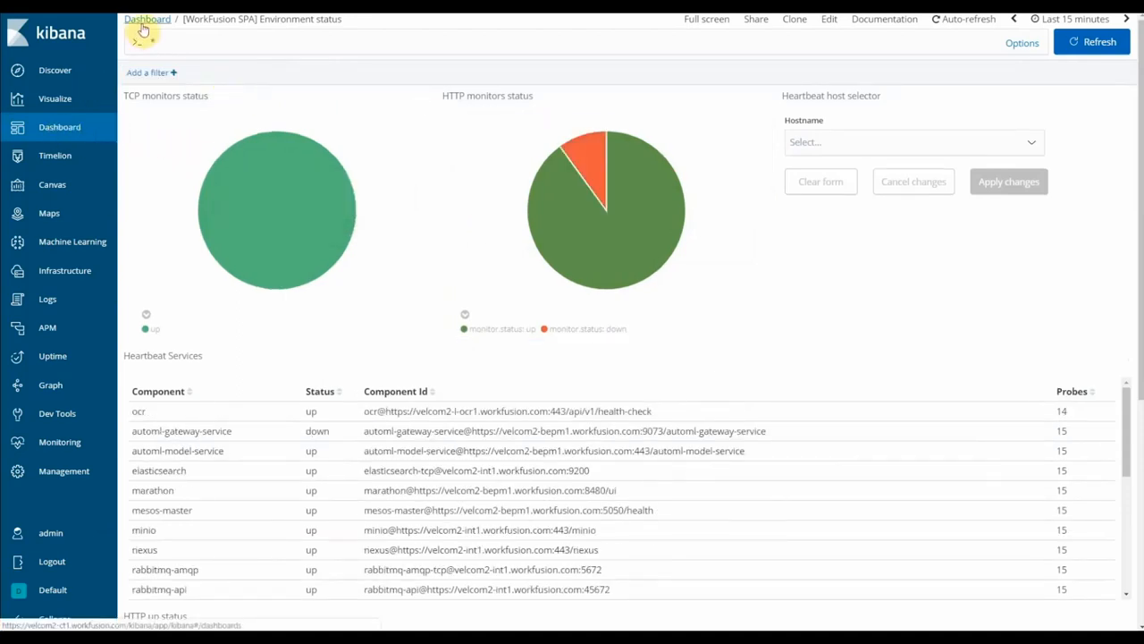
Show the [WorkFusion SPA] System Overview dashboard and scroll to the velcom2-bepm1 host entry.
left_click(146, 17)
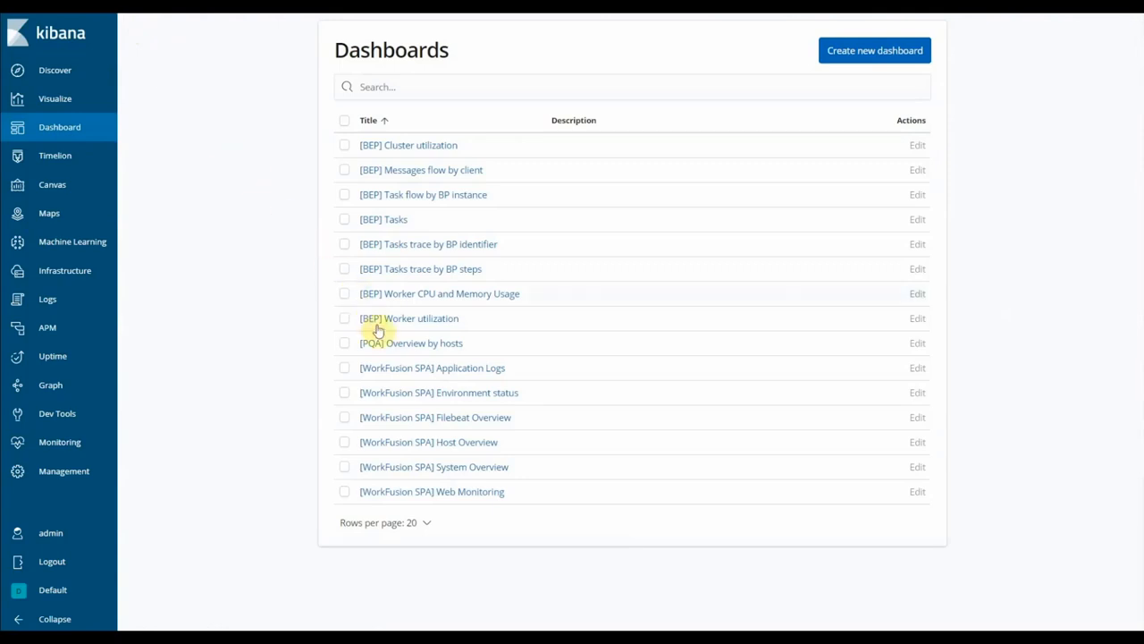
left_click(433, 465)
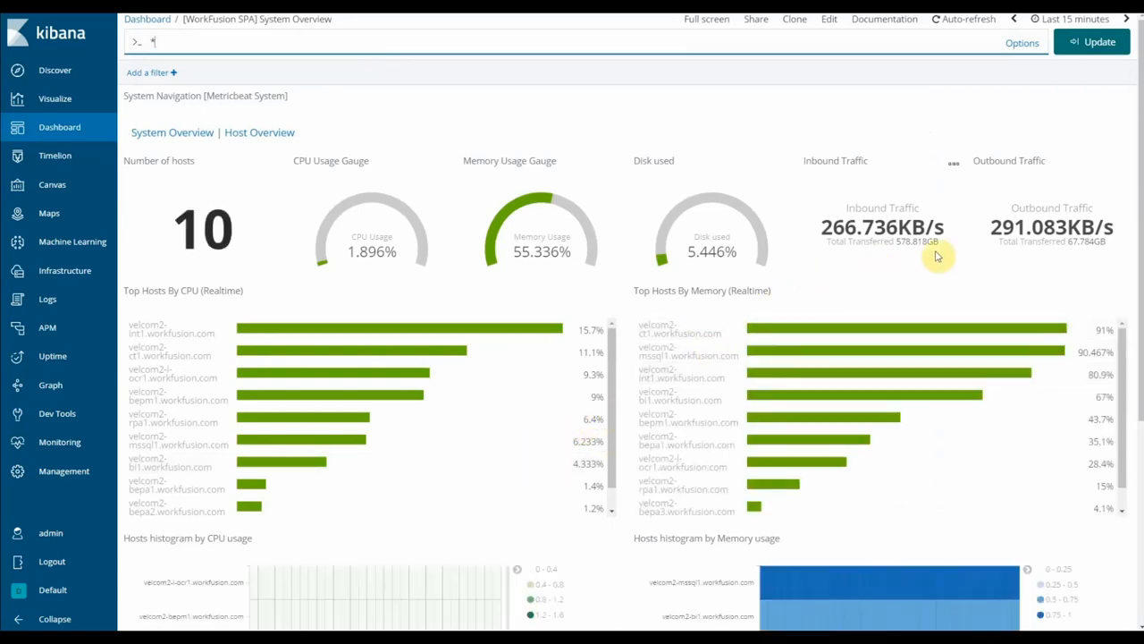
scroll("down", 3)
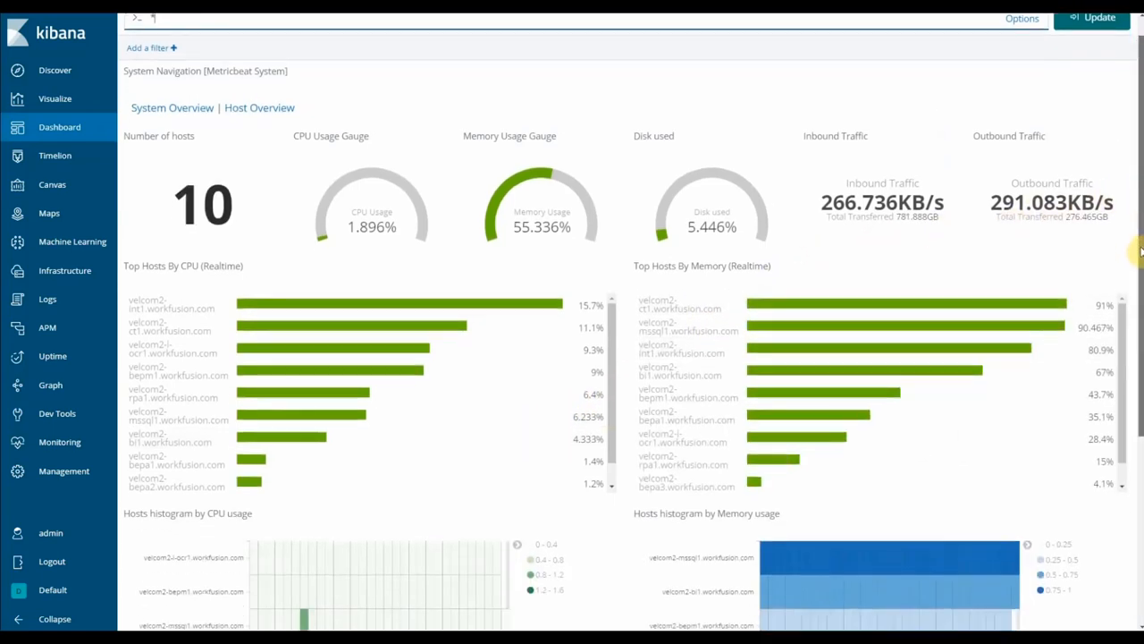
scroll("down", 3)
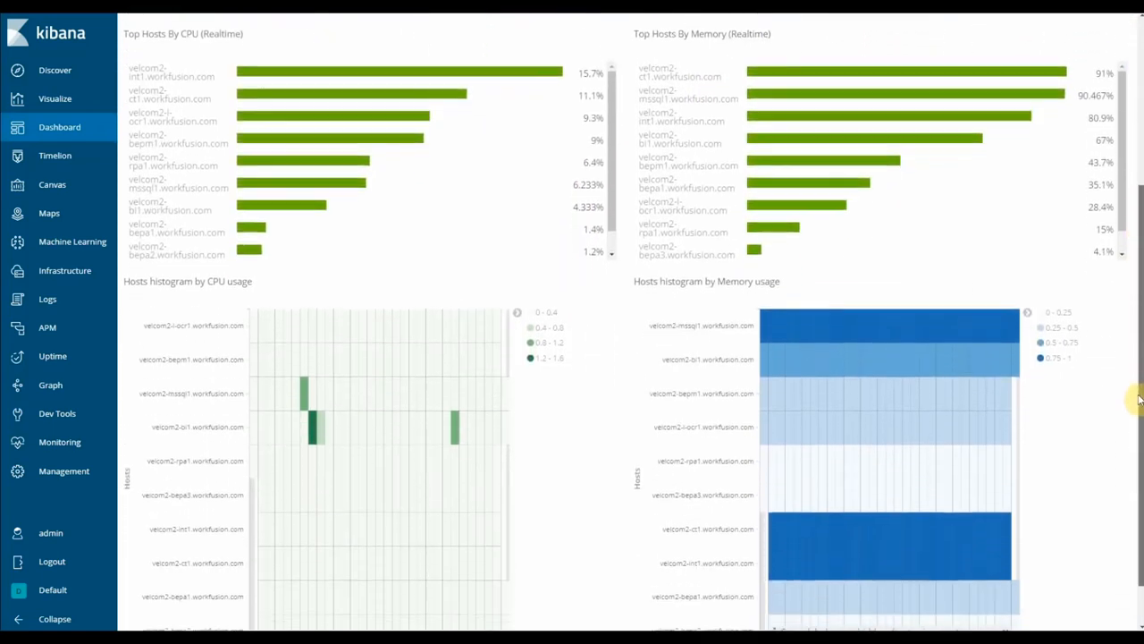
scroll("down", 3)
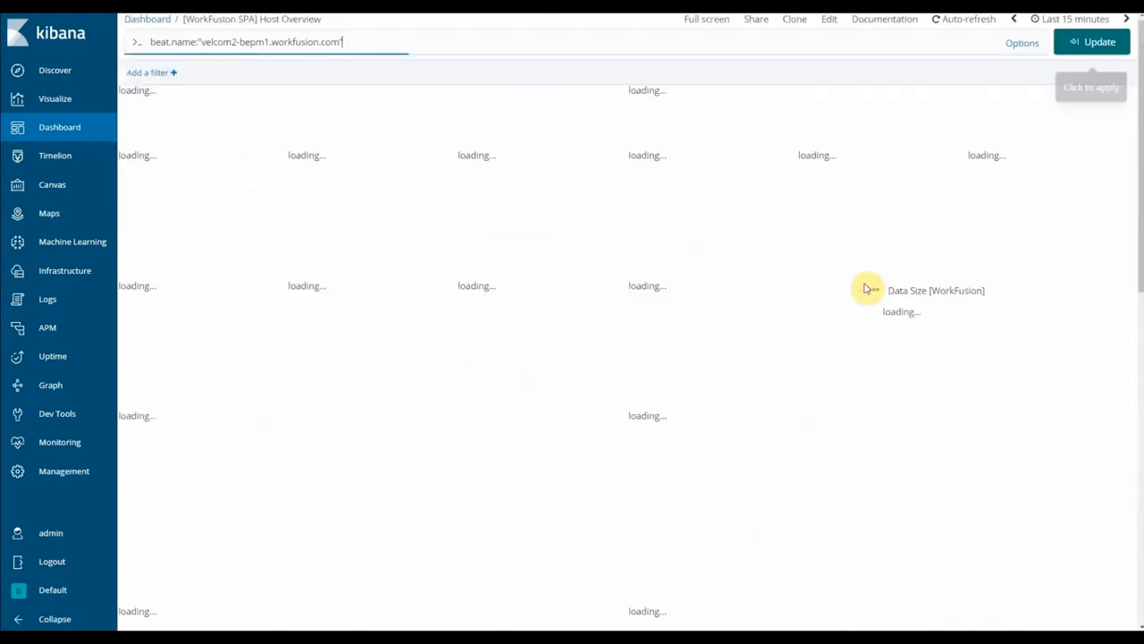
Load the velcom2-bepm1 host dashboard and widen its range from Last 15 minutes to Last 4 hours.
left_click(1091, 43)
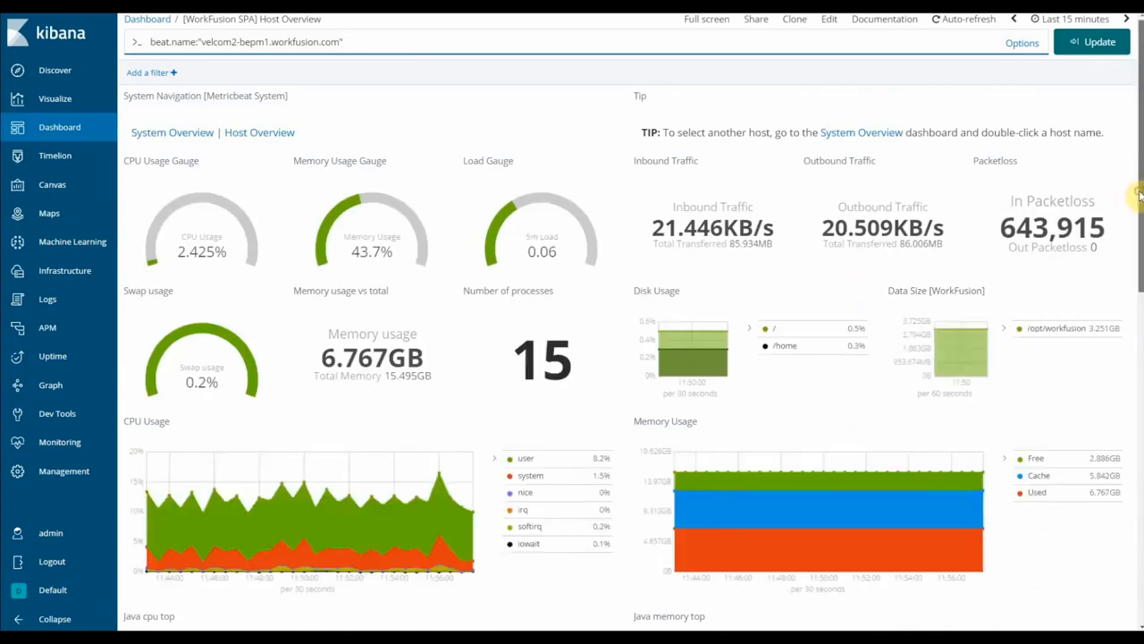
scroll("down", 3)
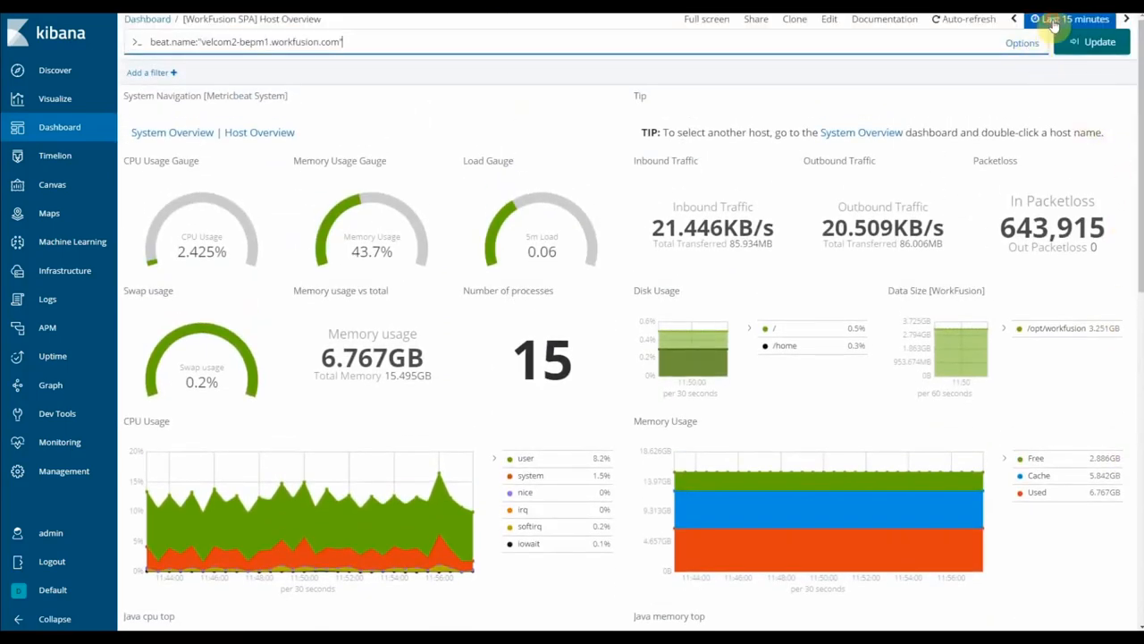
left_click(1072, 18)
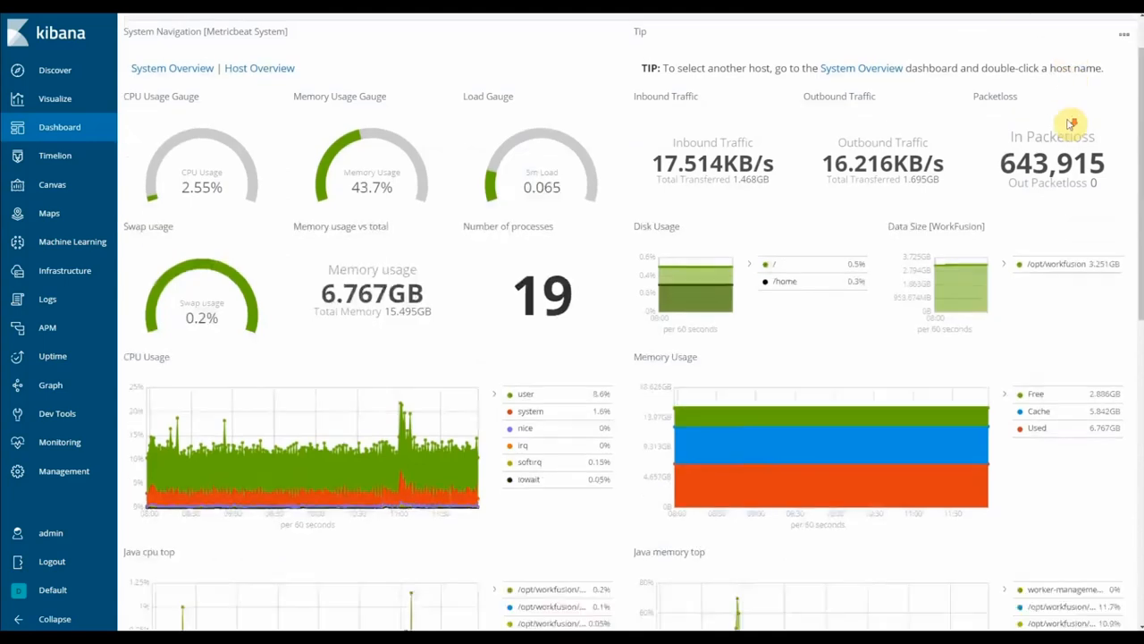
scroll("down", 3)
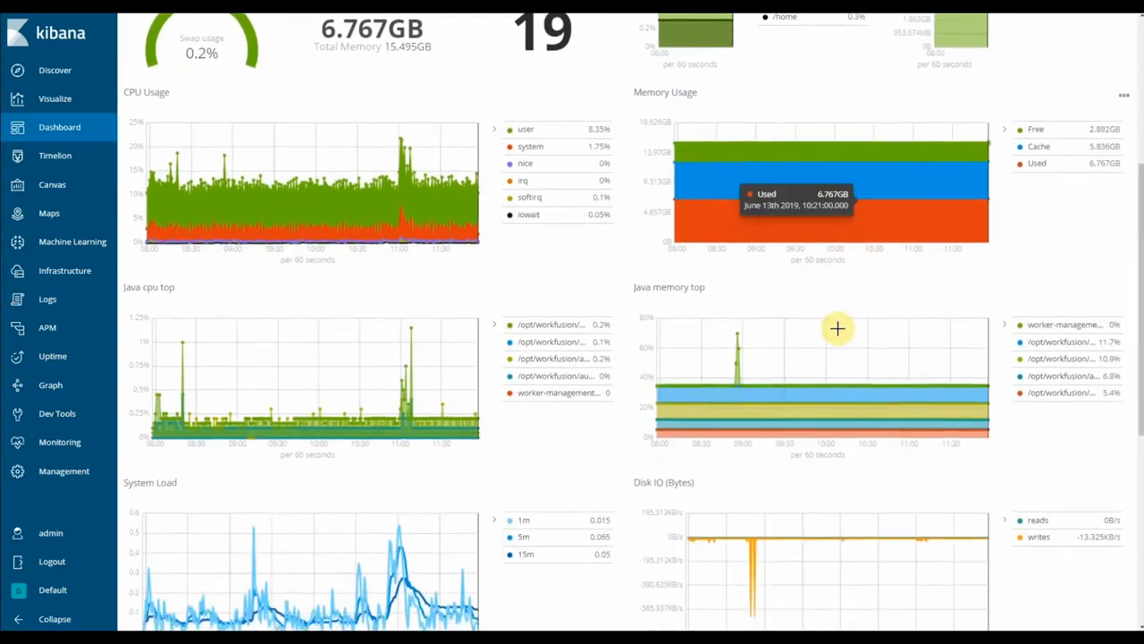
scroll("down", 3)
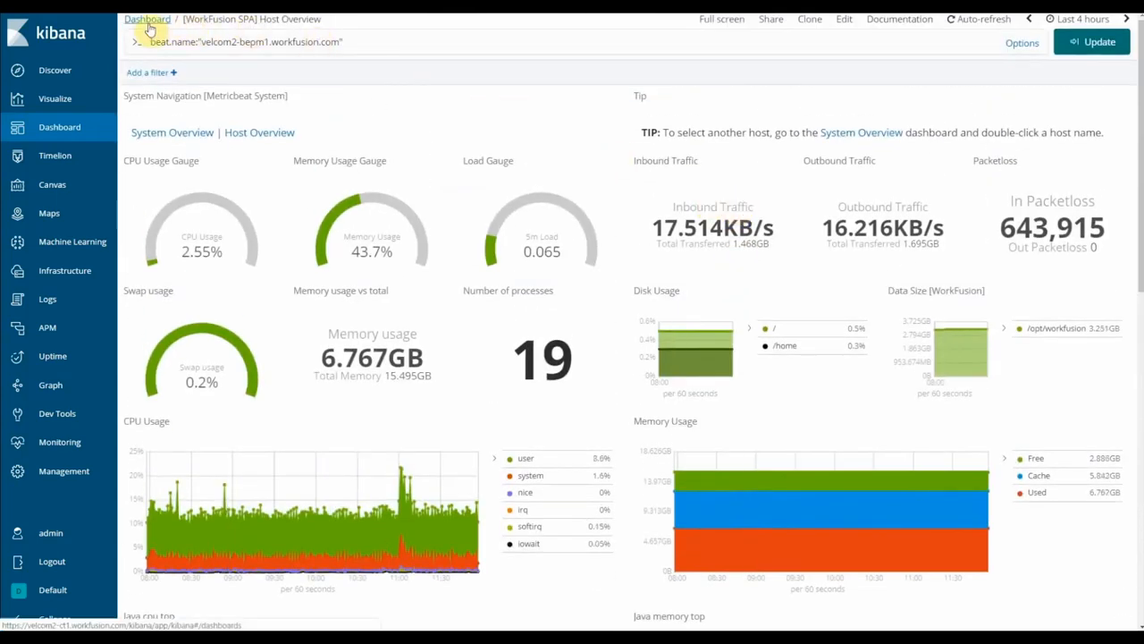
Filter the Application Logs dashboard to host velcom2-bepm1, service wms, log wms.log.
left_click(146, 18)
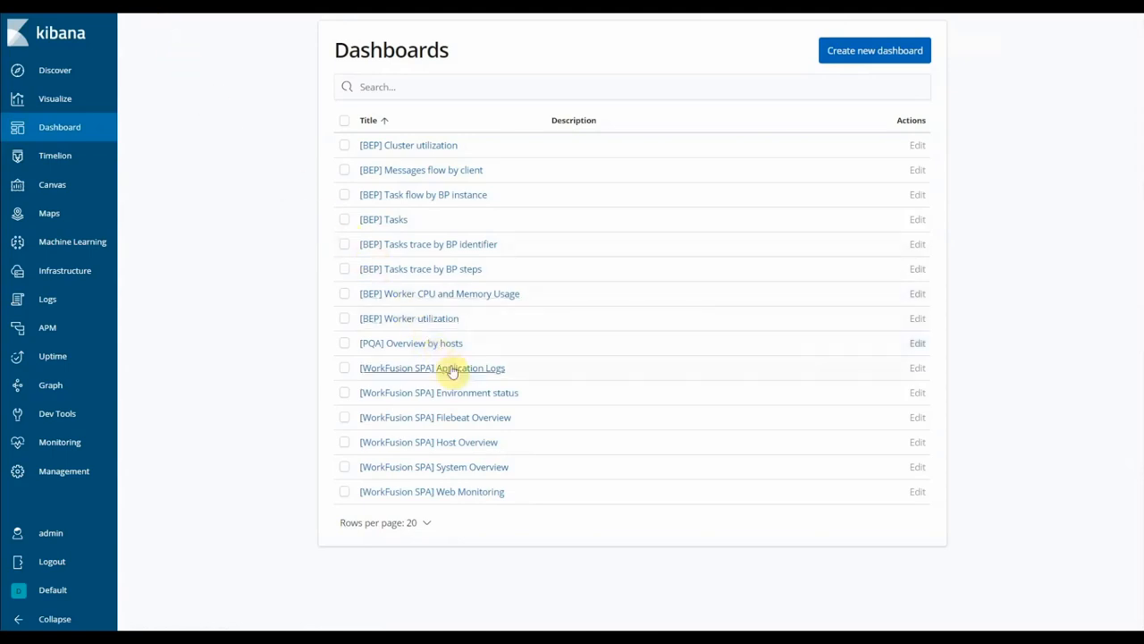
left_click(433, 368)
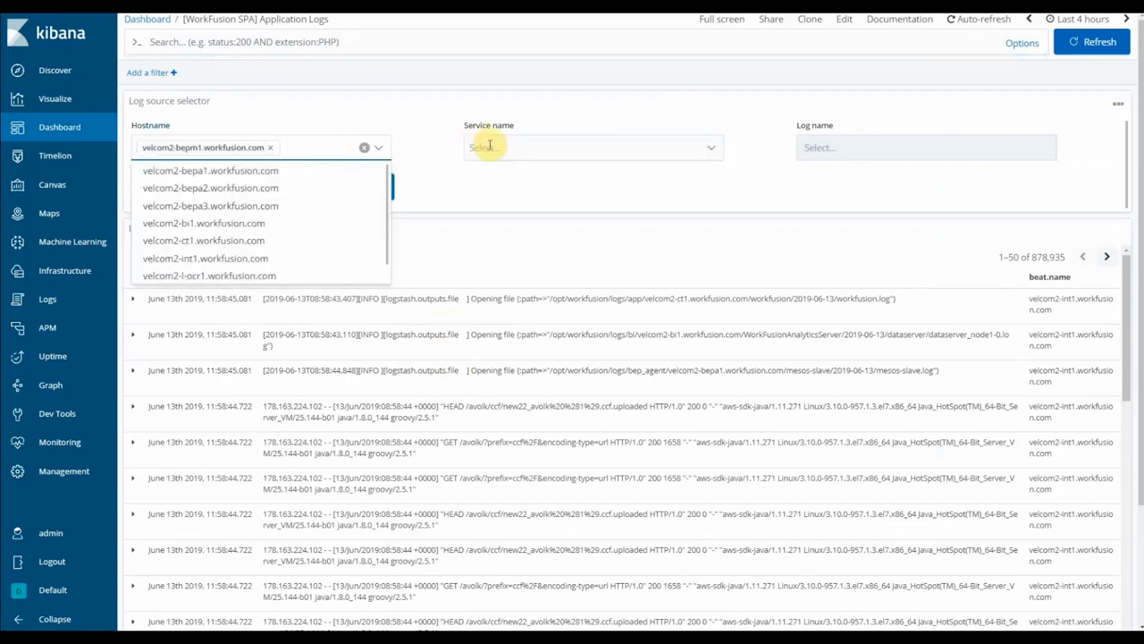
type("wms")
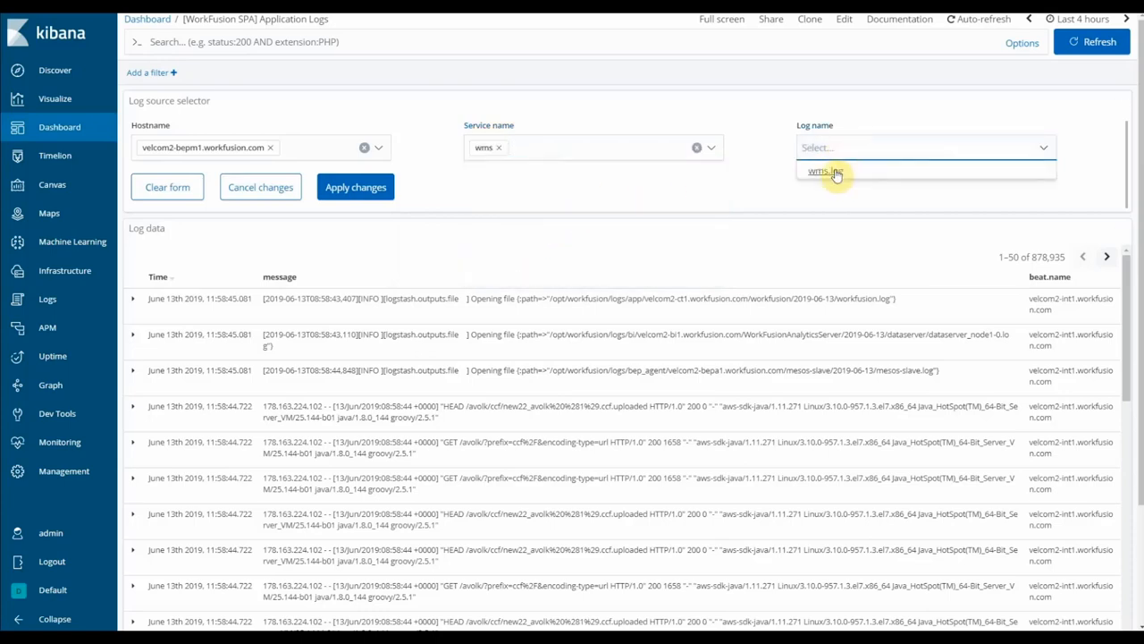
left_click(826, 171)
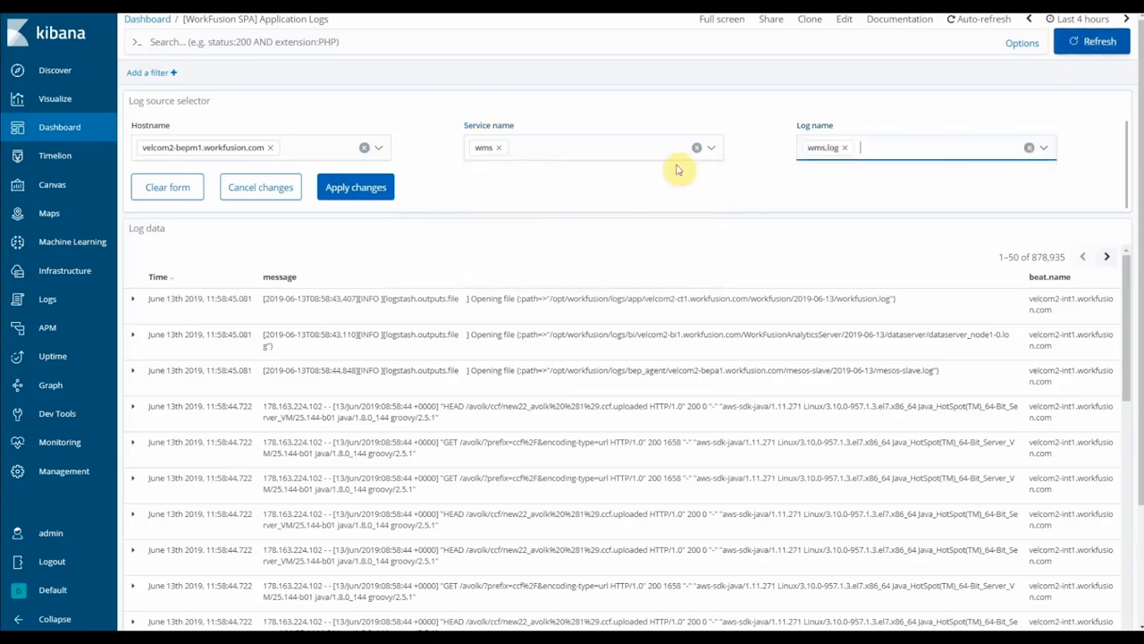
left_click(354, 187)
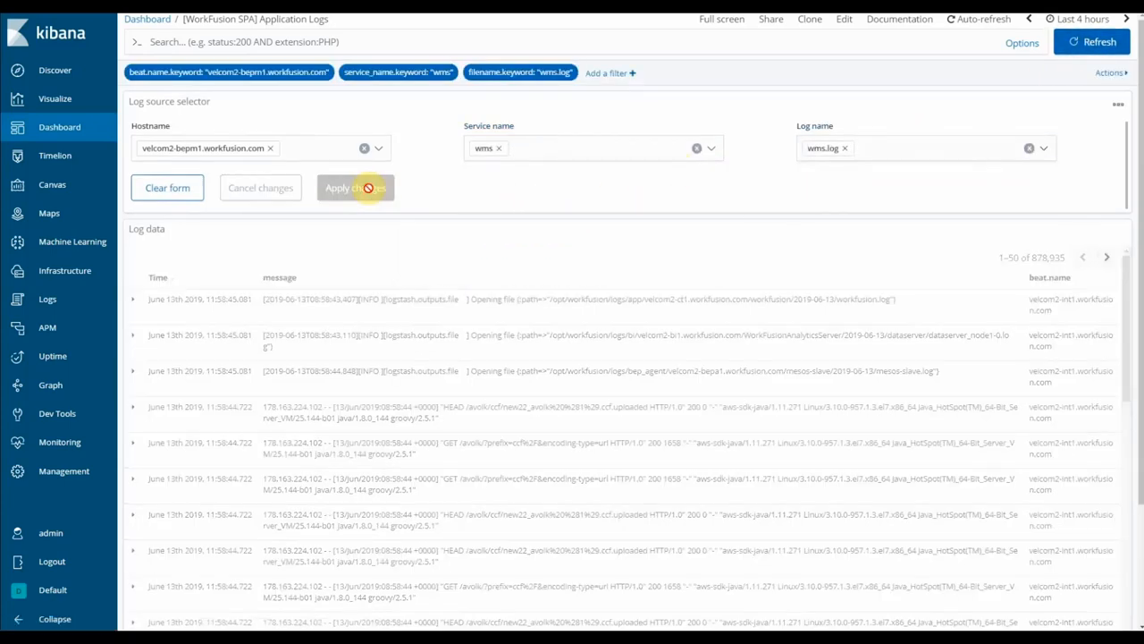
left_click(354, 188)
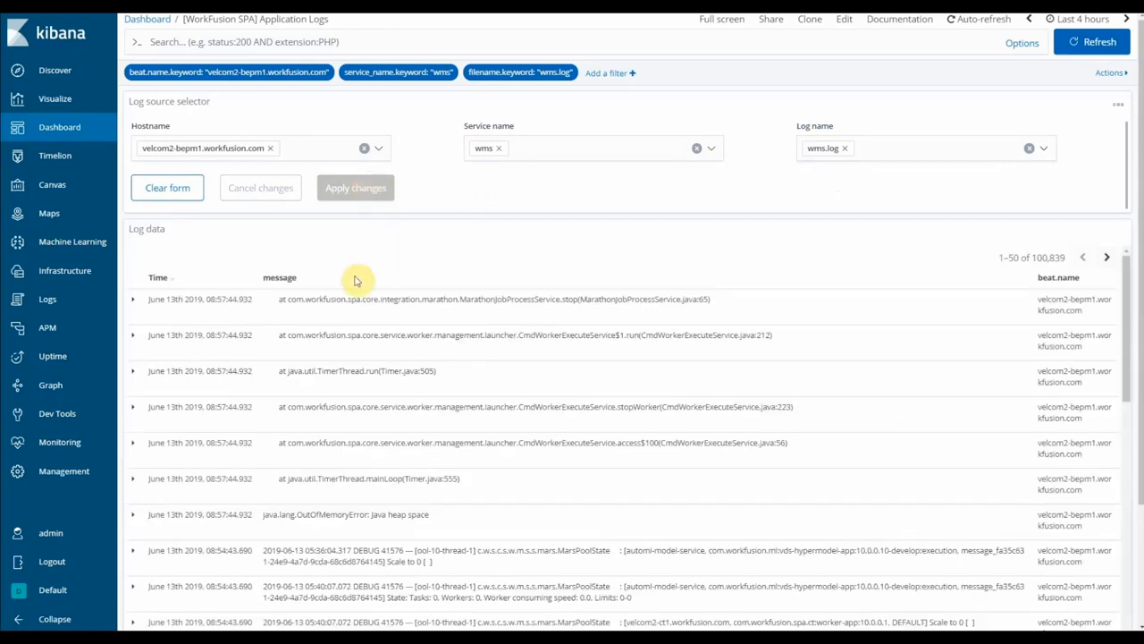
Select the java.lang.OutOfMemoryError text in the filtered wms.log entries.
scroll("down", 3)
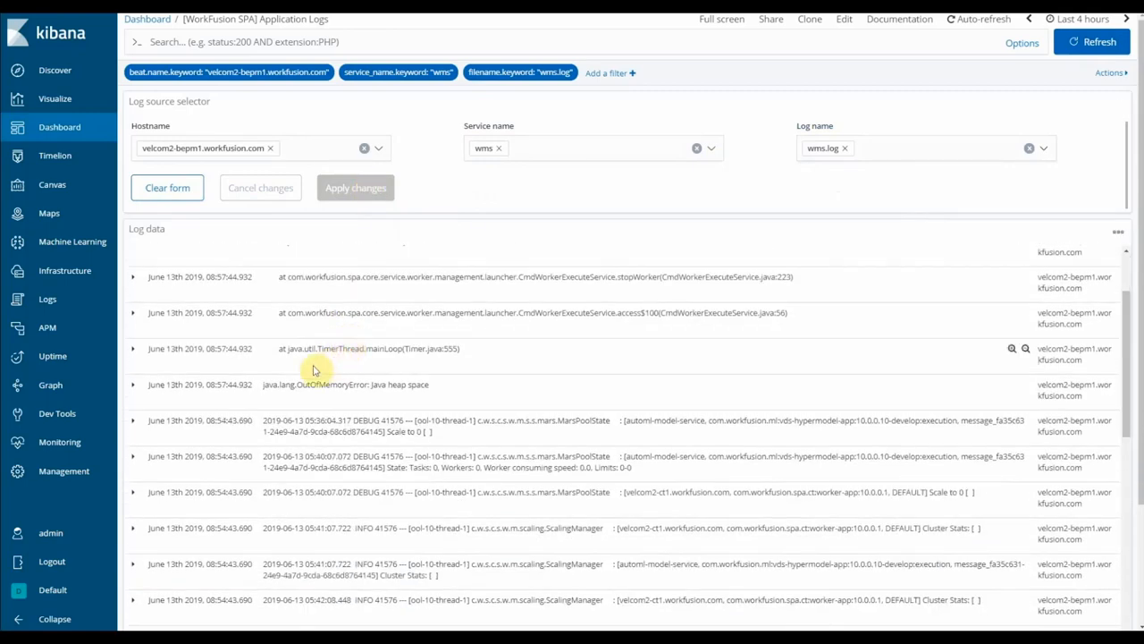
double_click(270, 384)
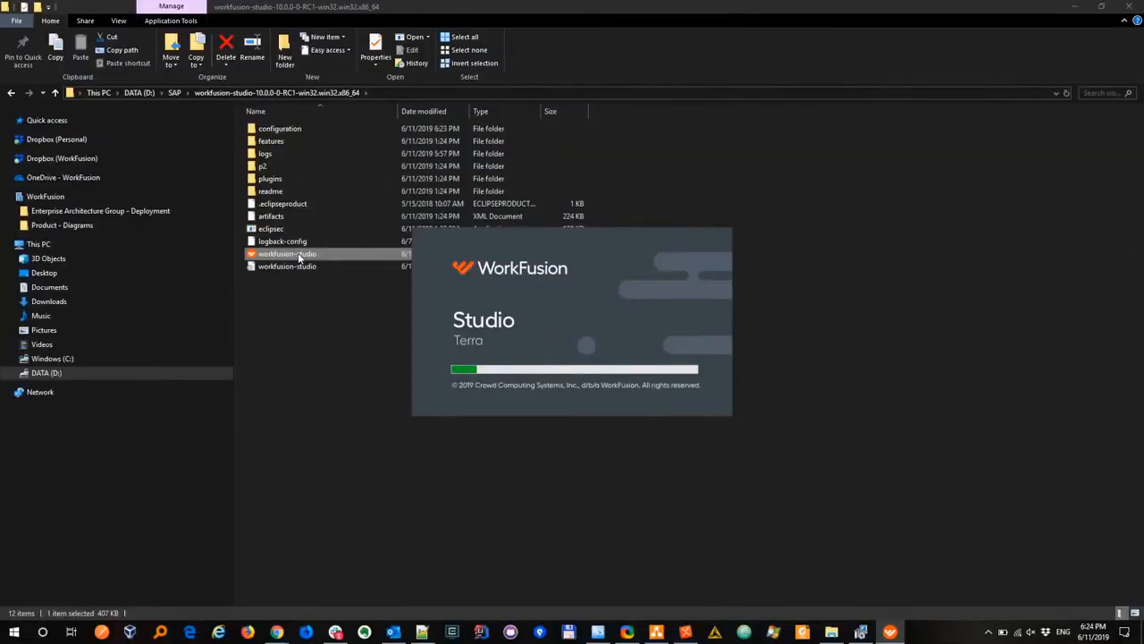
Launch WorkFusion Studio from its install folder and reach the Welcome page.
double_click(286, 254)
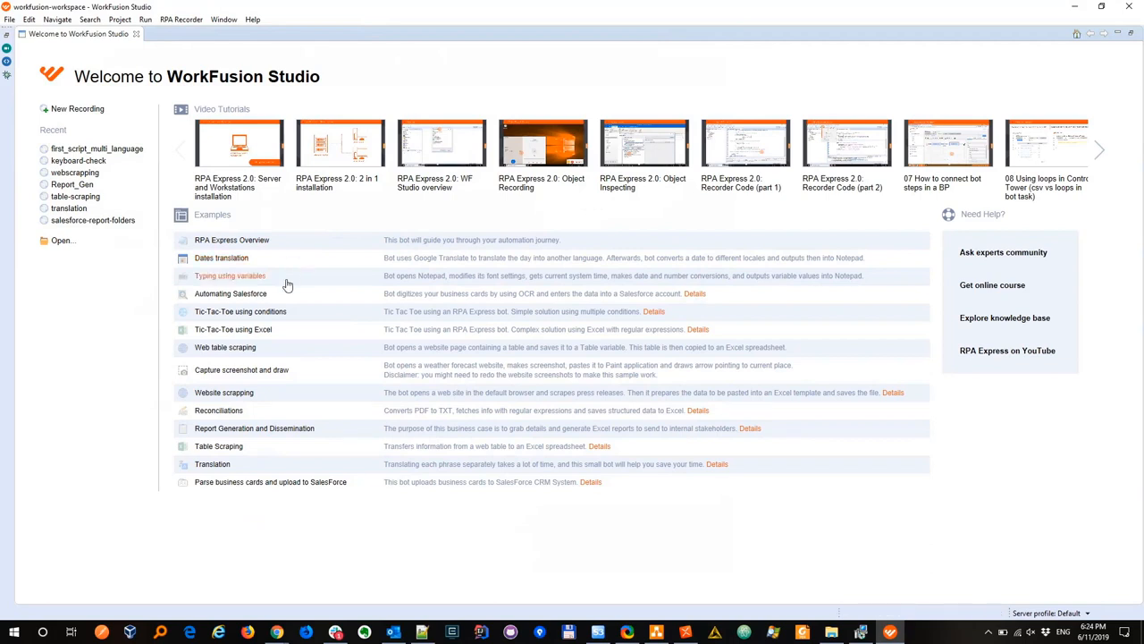
mouse_move(225, 409)
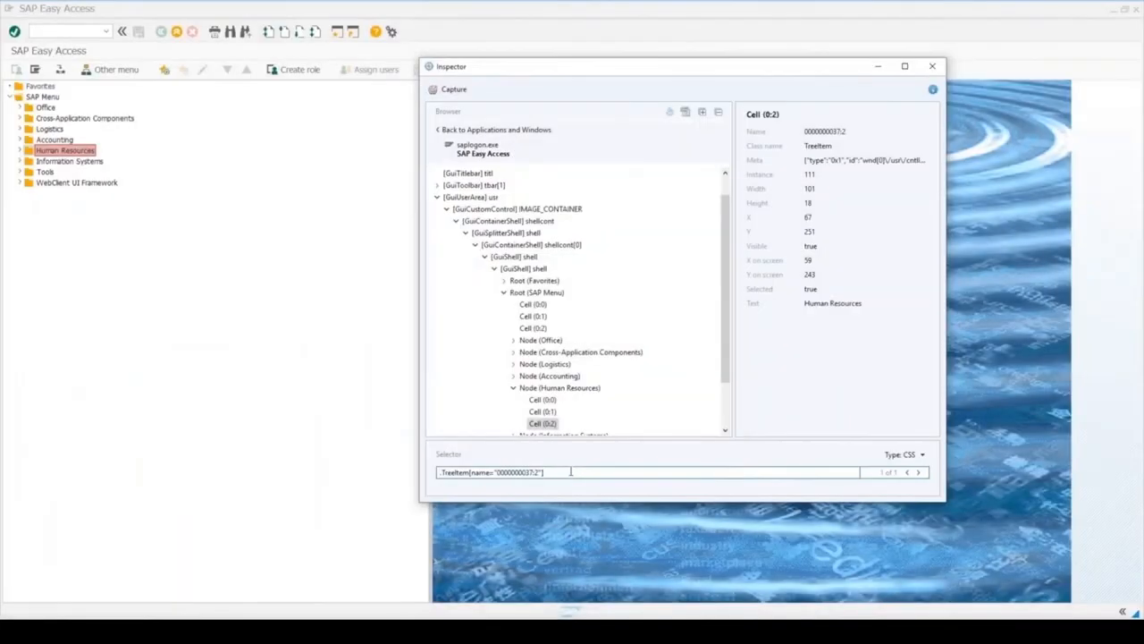
Expand the Human Resources node and view the properties of Cell (0:0).
scroll("down", 3)
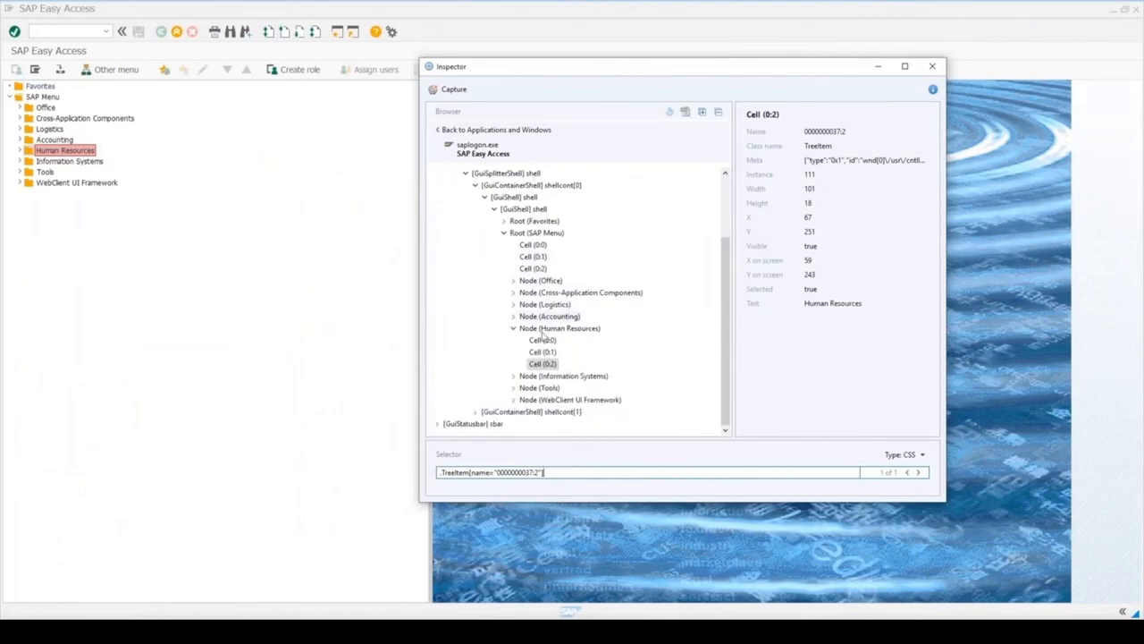
left_click(543, 351)
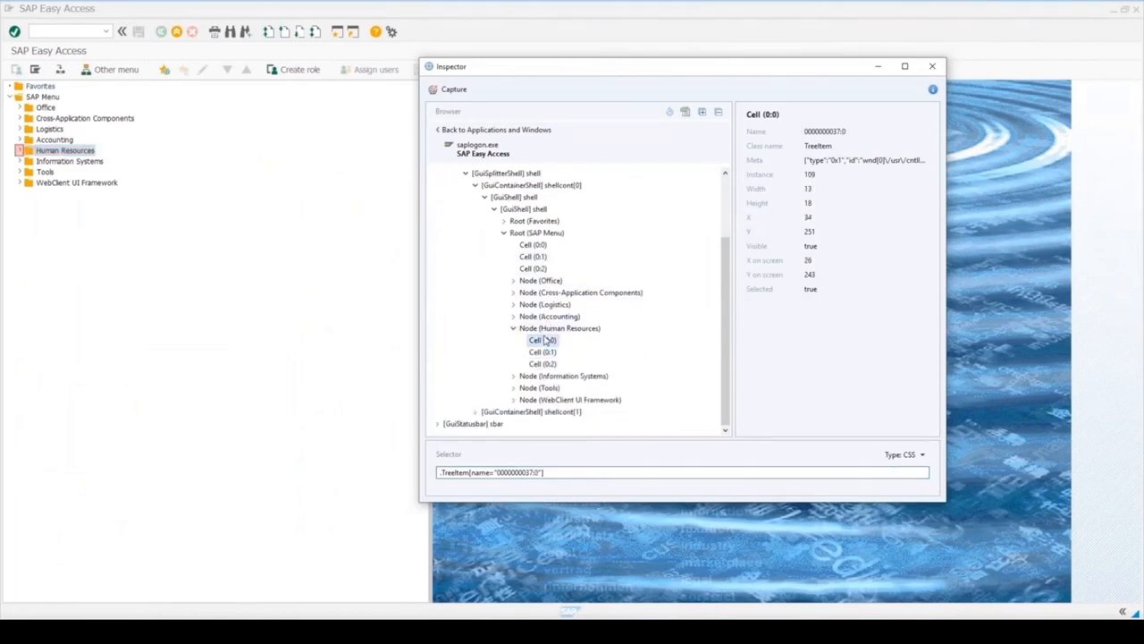
left_click(560, 329)
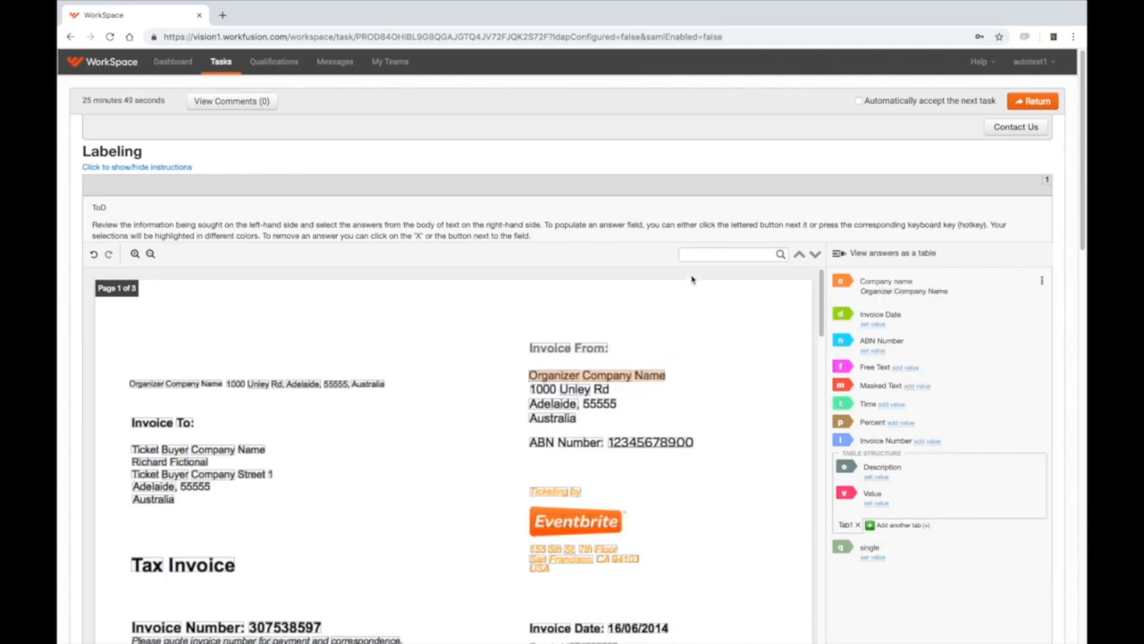
type("3d")
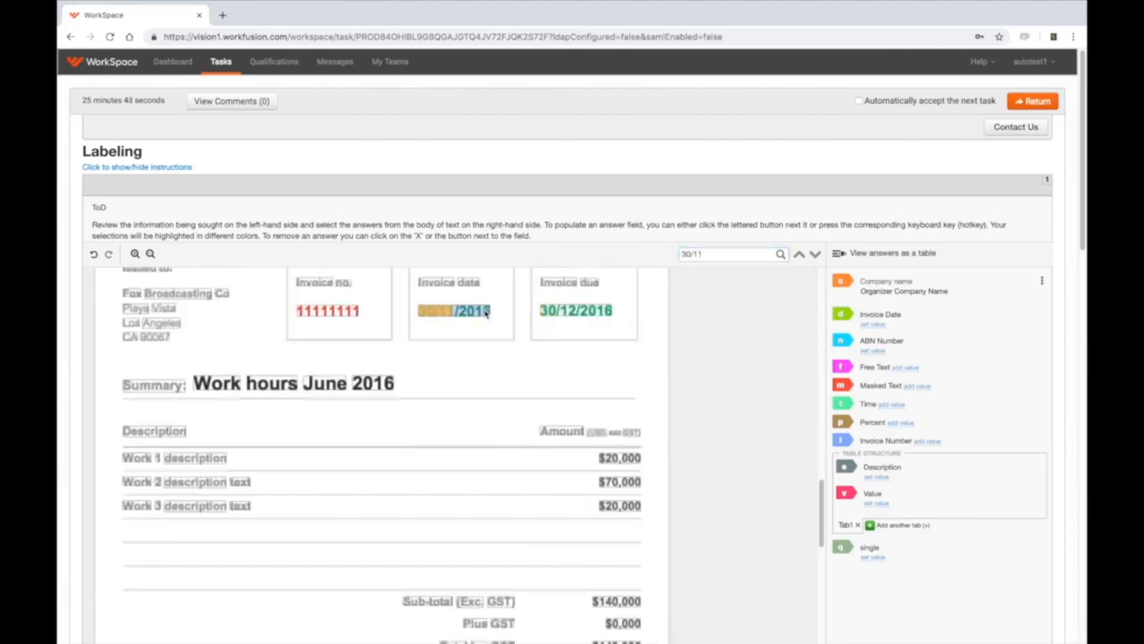
left_click(454, 311)
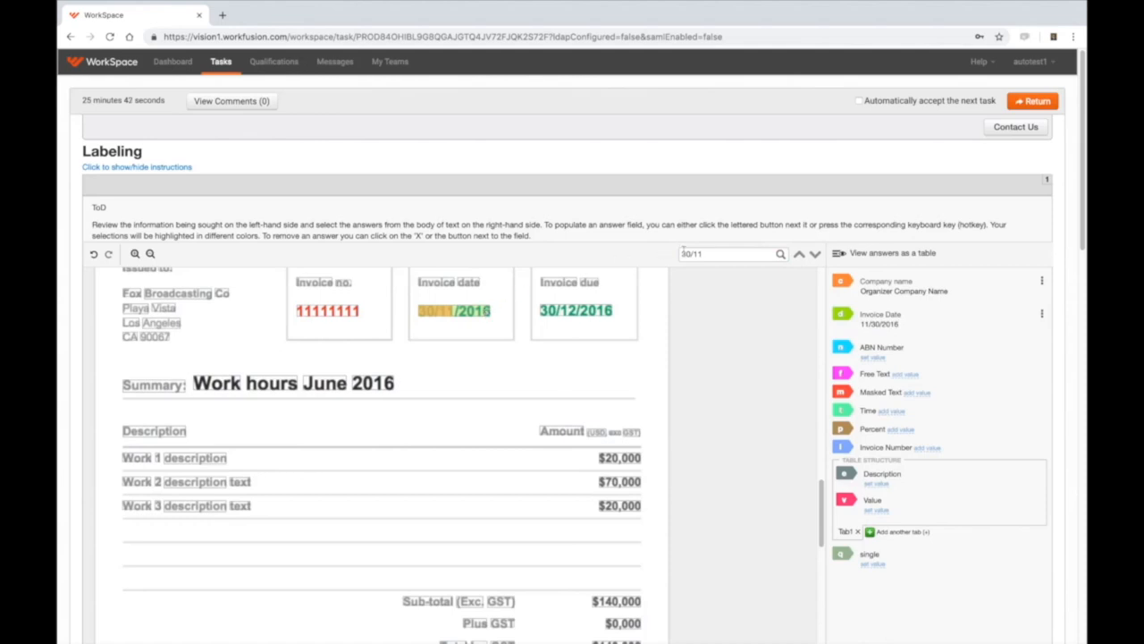
left_click(726, 254)
type("number")
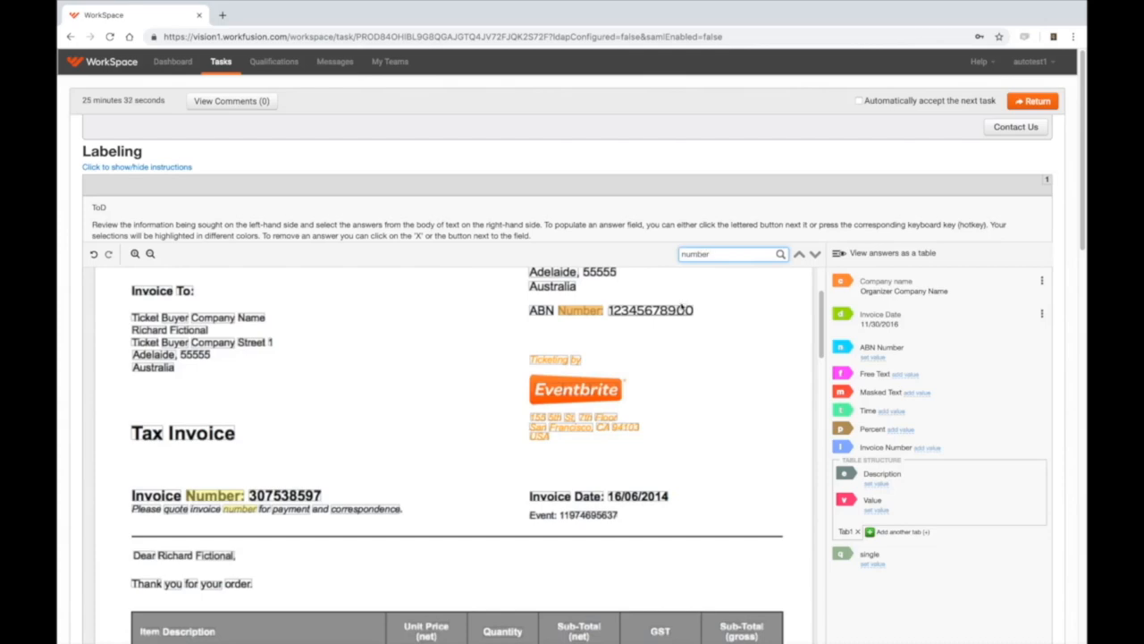
left_click(650, 310)
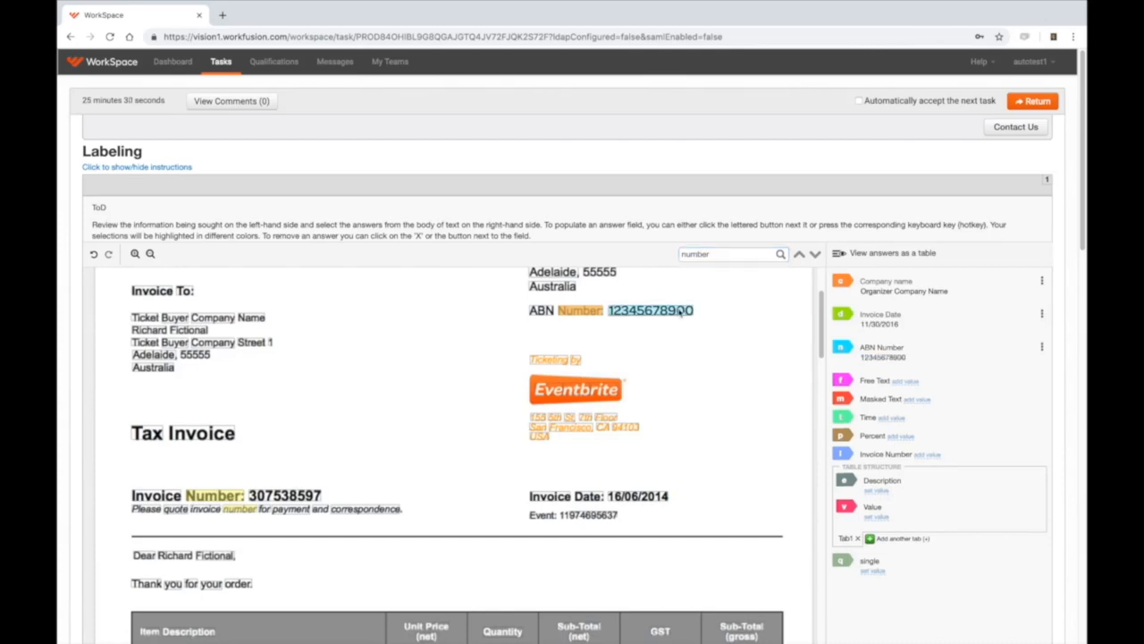
scroll("down", 3)
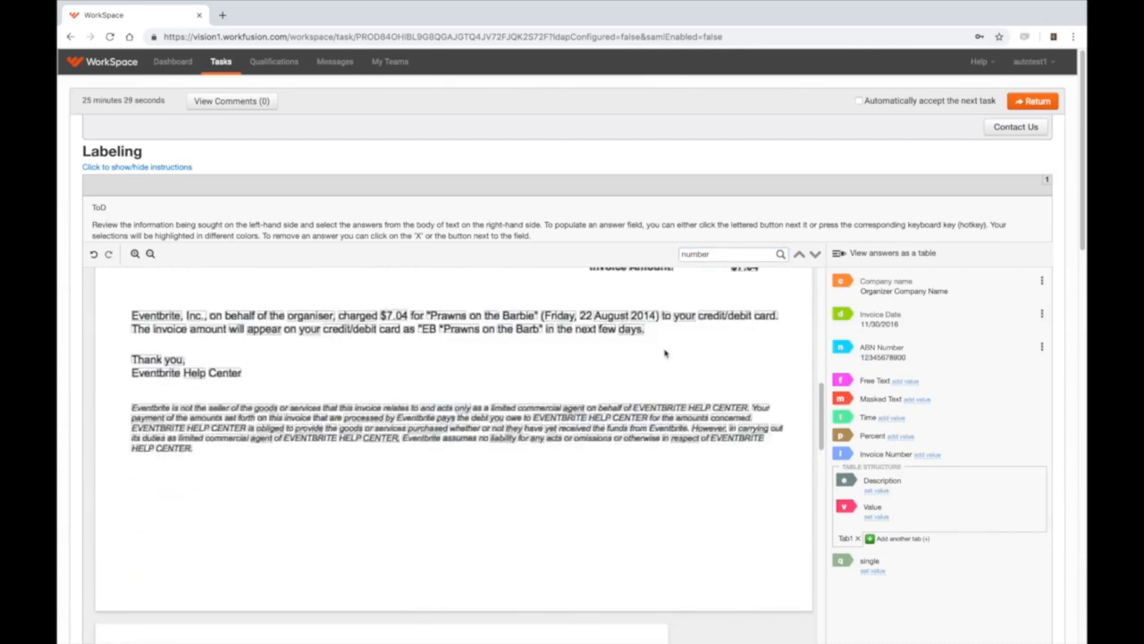
scroll("down", 3)
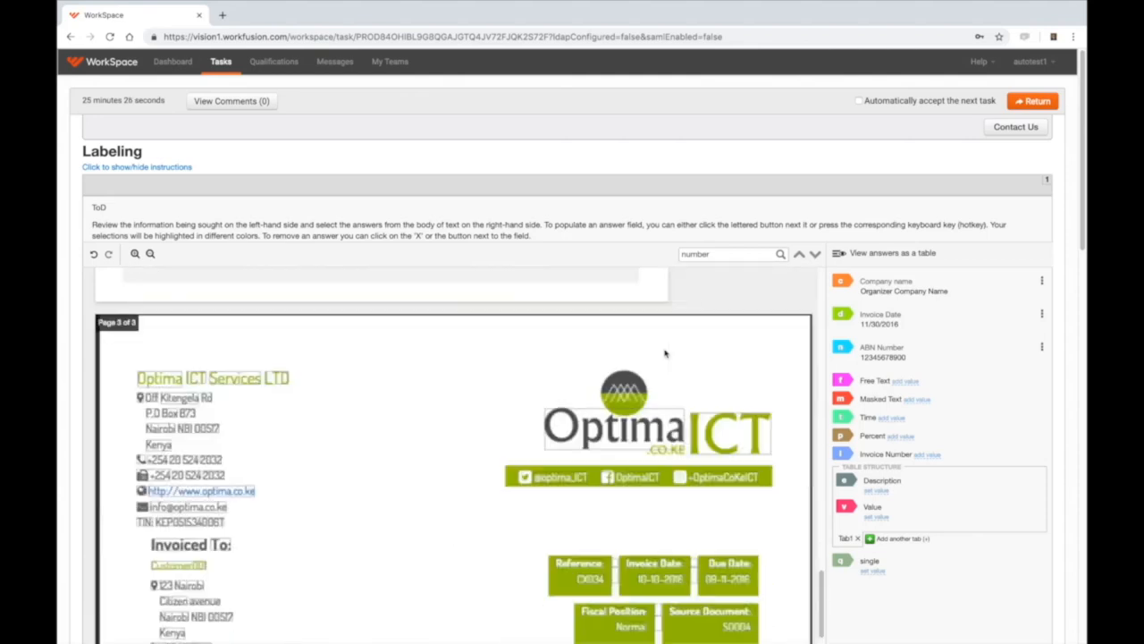
scroll("down", 3)
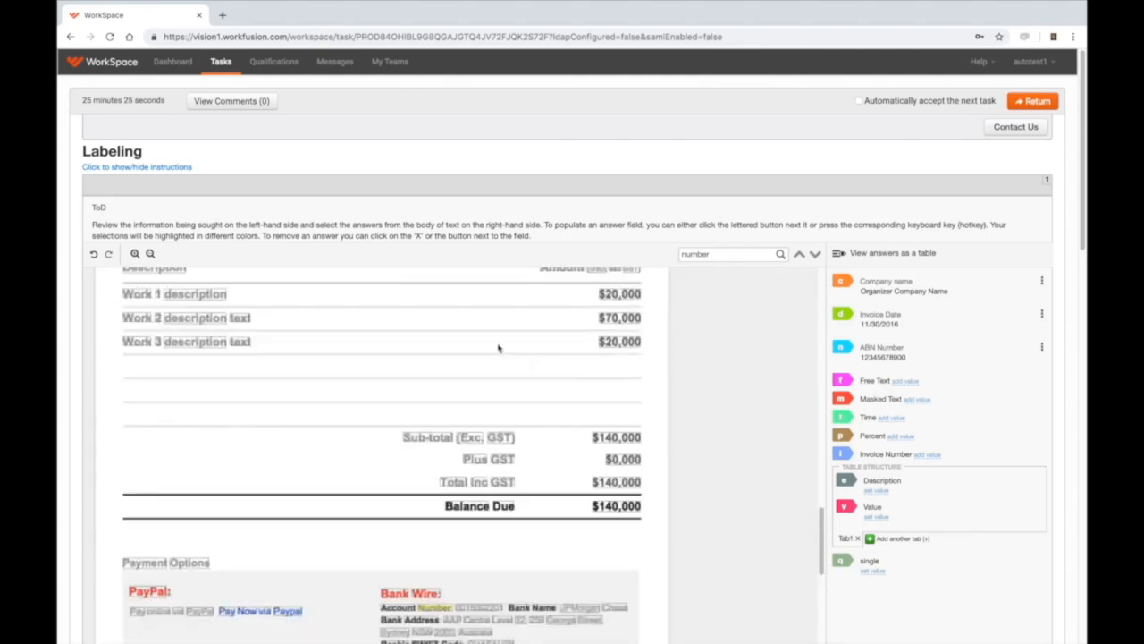
Fill the table's Description column from 'Work 1 description' and Value column from Amount ($20,000).
right_click(176, 294)
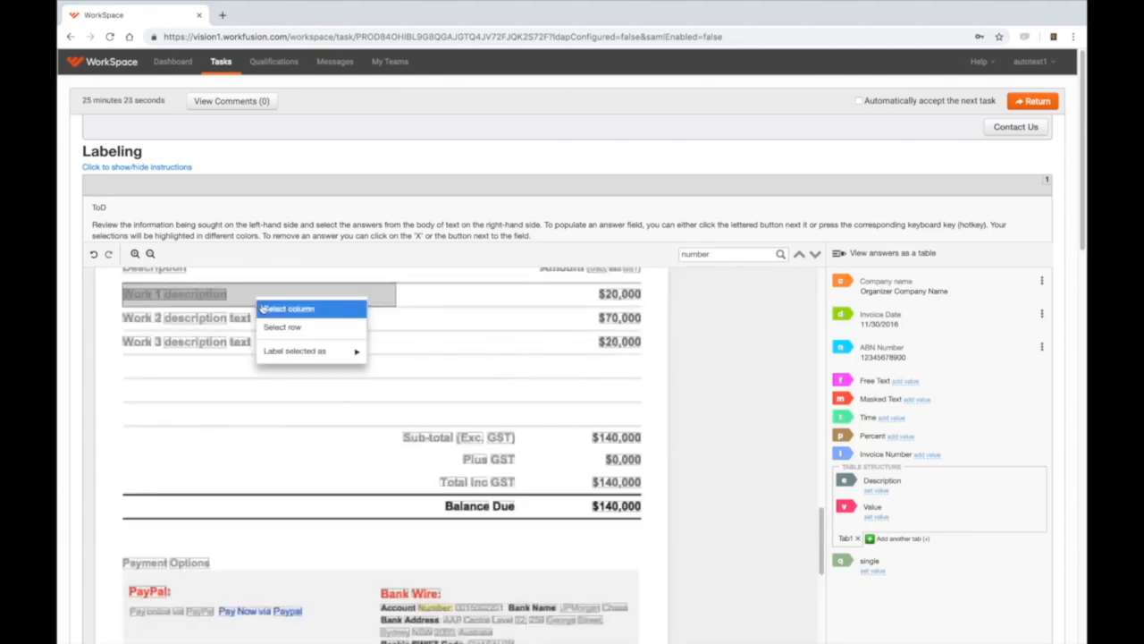
left_click(286, 308)
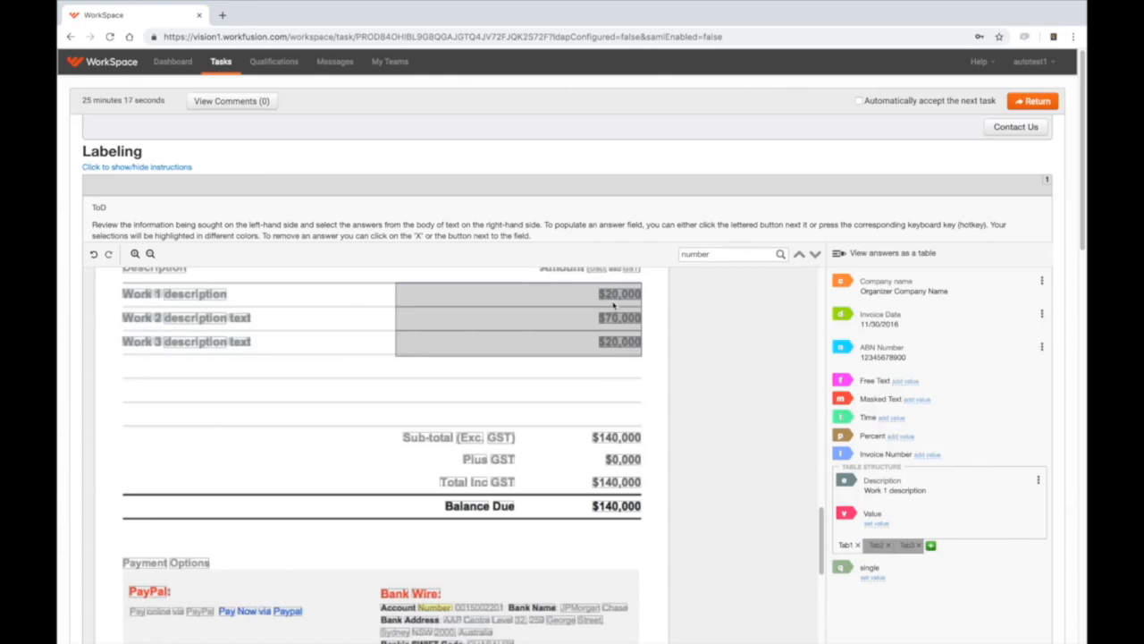
left_click(619, 293)
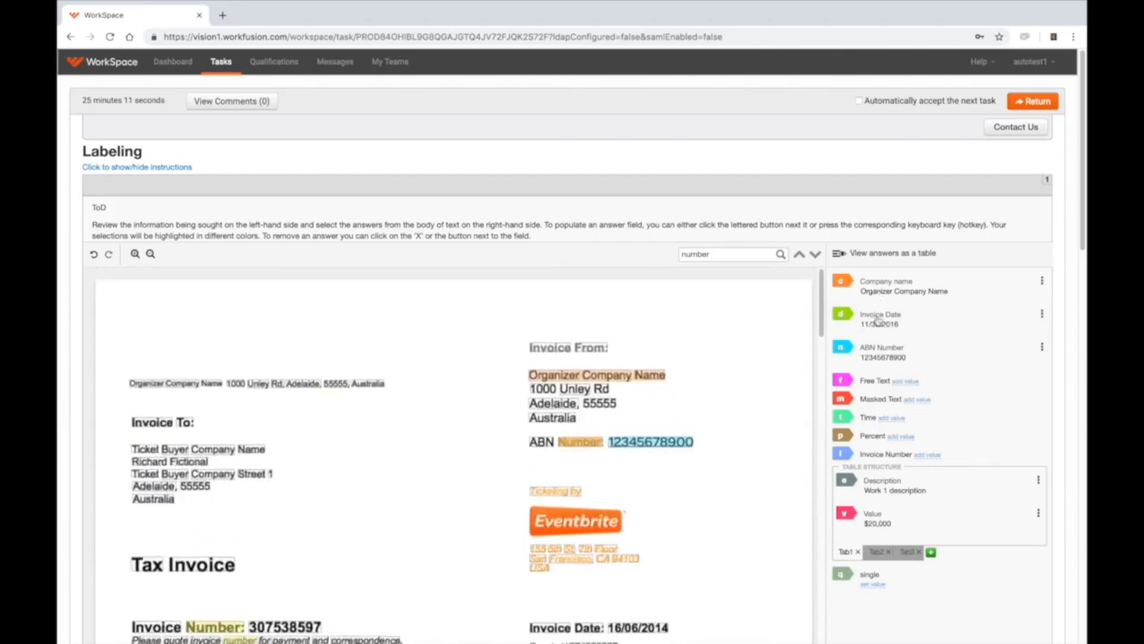
scroll("down", 3)
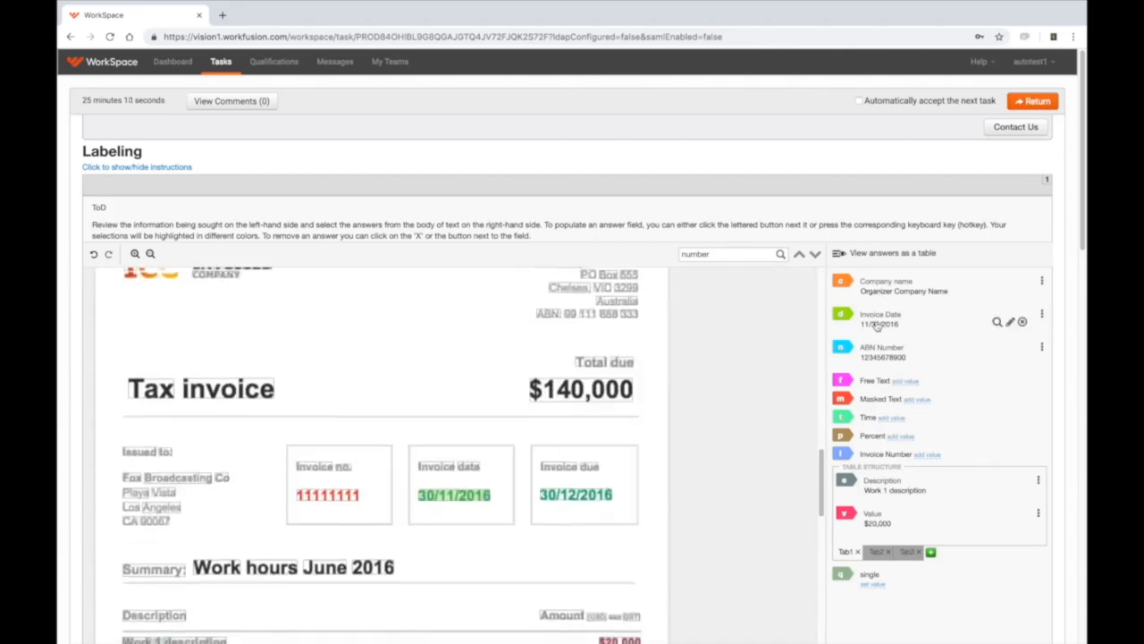